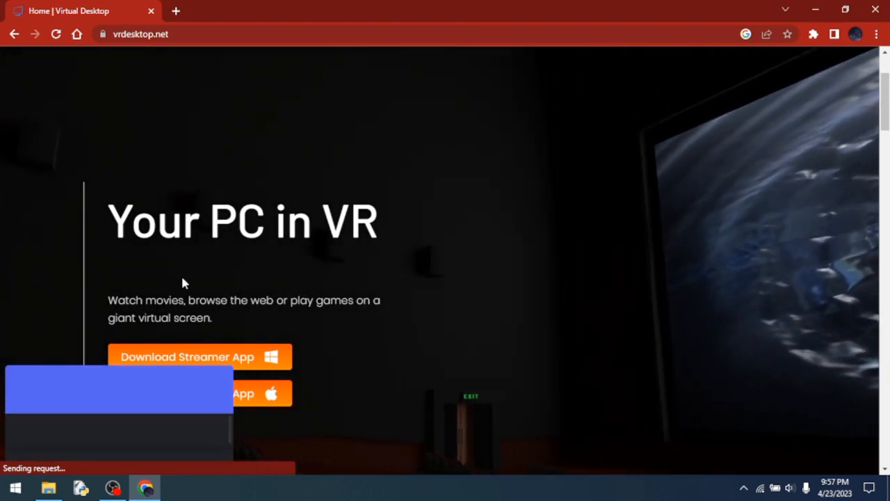
Scroll the Virtual Desktop homepage before moving to the Oculus Rift setup page.
scroll("down", 3)
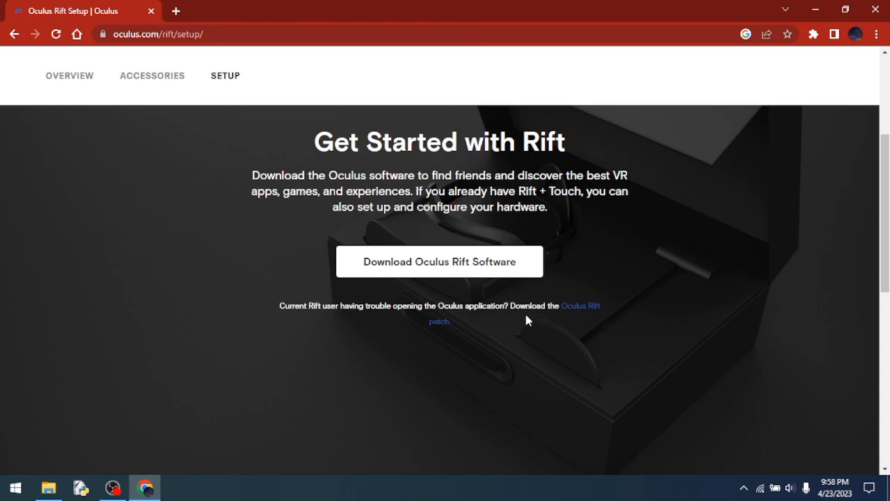
mouse_move(593, 261)
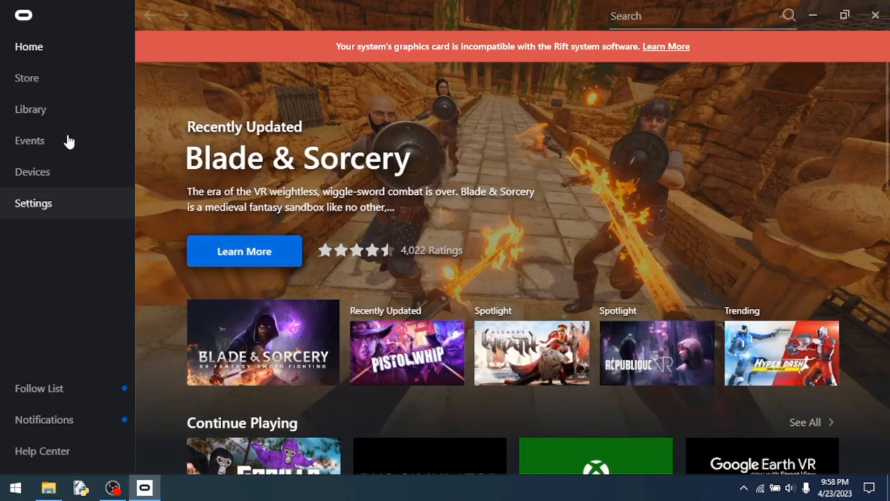
mouse_move(4, 368)
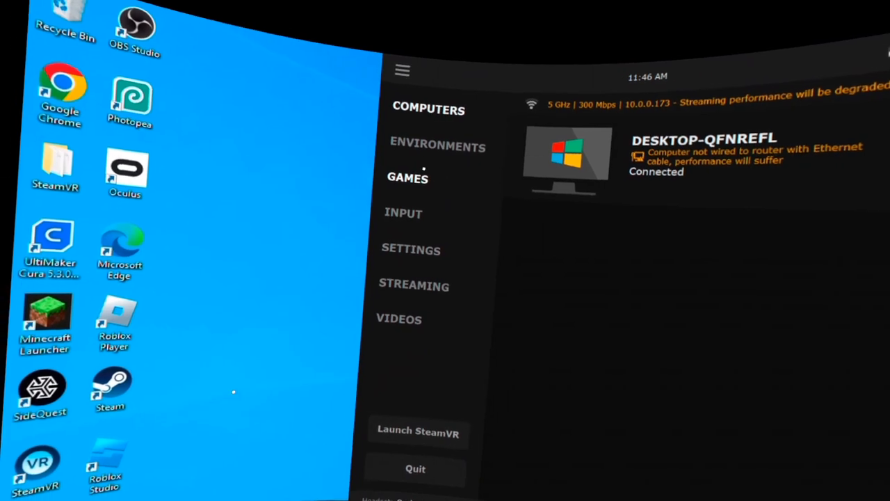
Select the Games entry in Virtual Desktop.
left_click(407, 177)
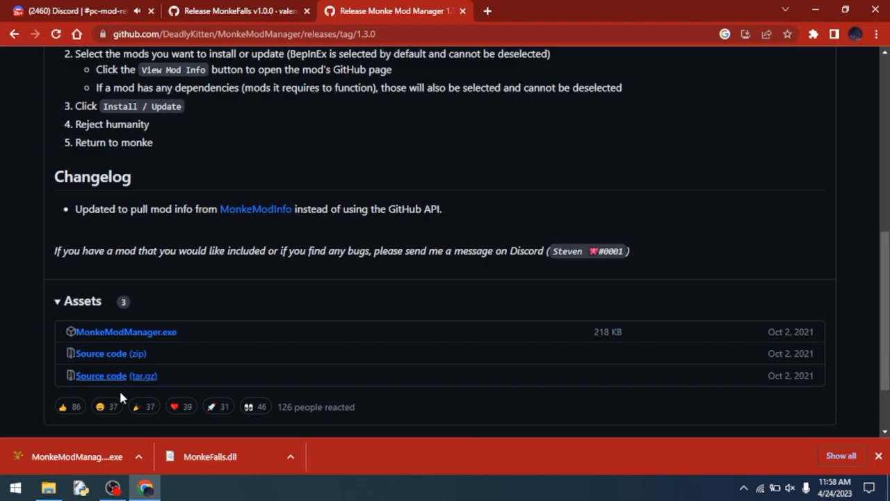
Launch MonkeModManager.exe, dismiss the error, and browse Program Files > Oculus > another-axiom-gorilla-tag.
left_click(77, 456)
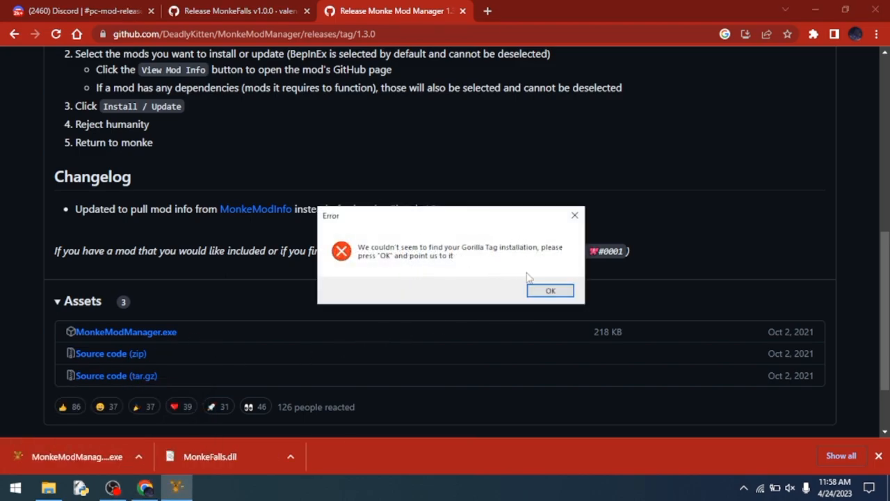
left_click(550, 290)
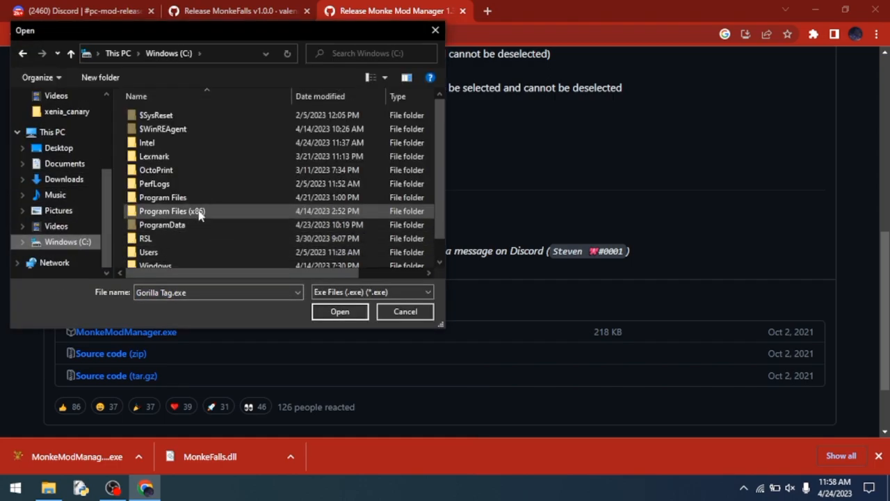
double_click(162, 197)
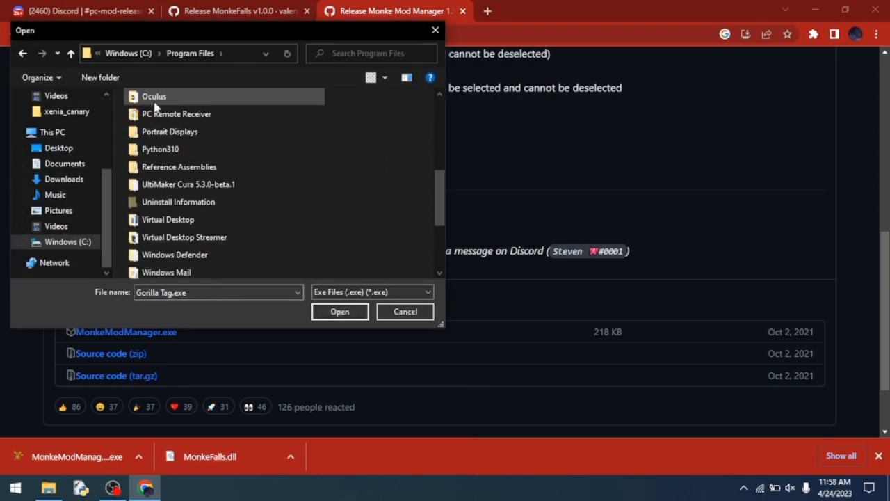
double_click(154, 96)
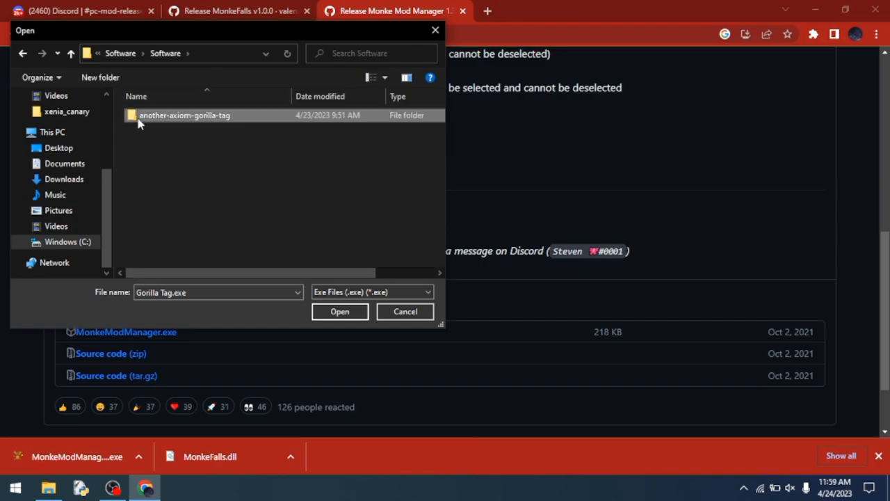
double_click(185, 115)
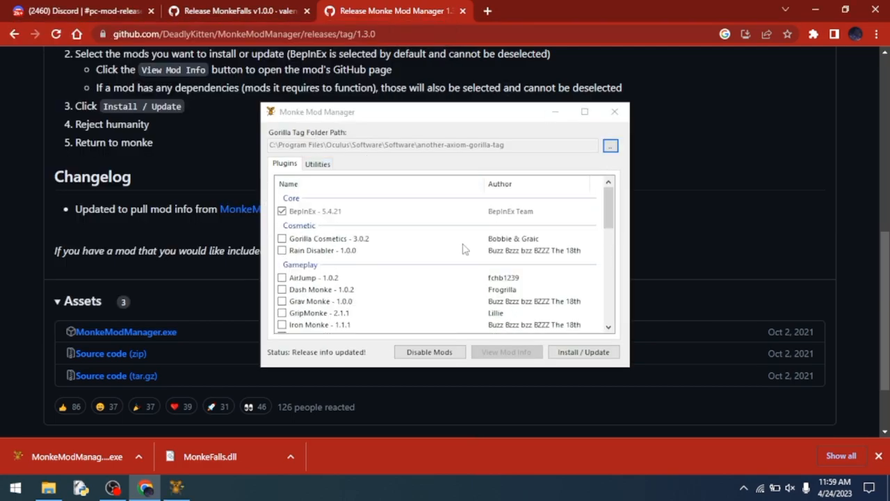
Tick mods in the Plugins list, run Install / Update, and return to Discord's mod-releases channel.
scroll("down", 3)
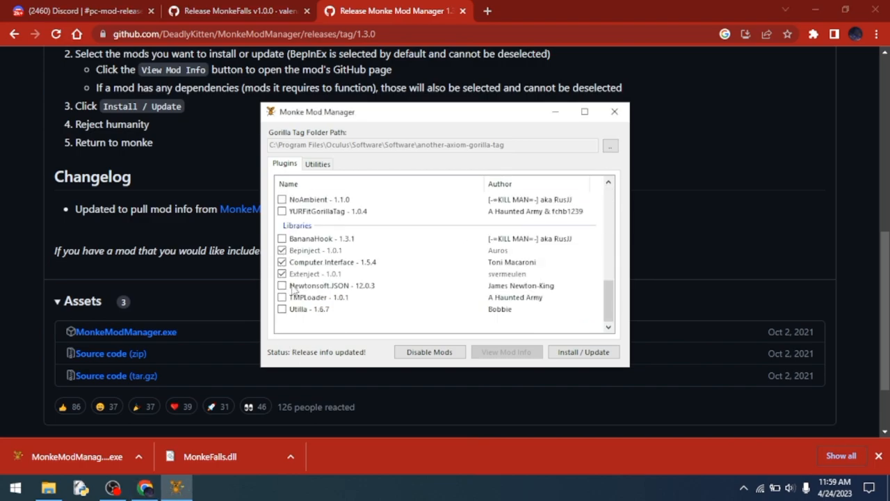
scroll("down", 3)
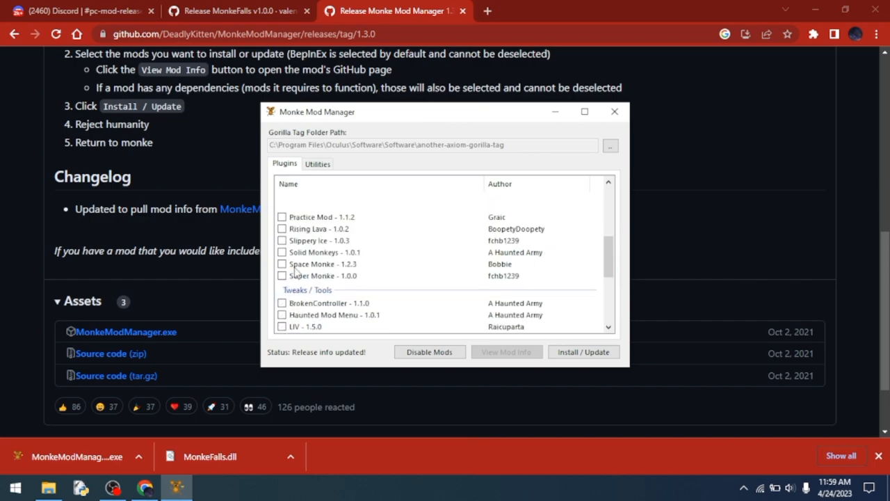
left_click(582, 352)
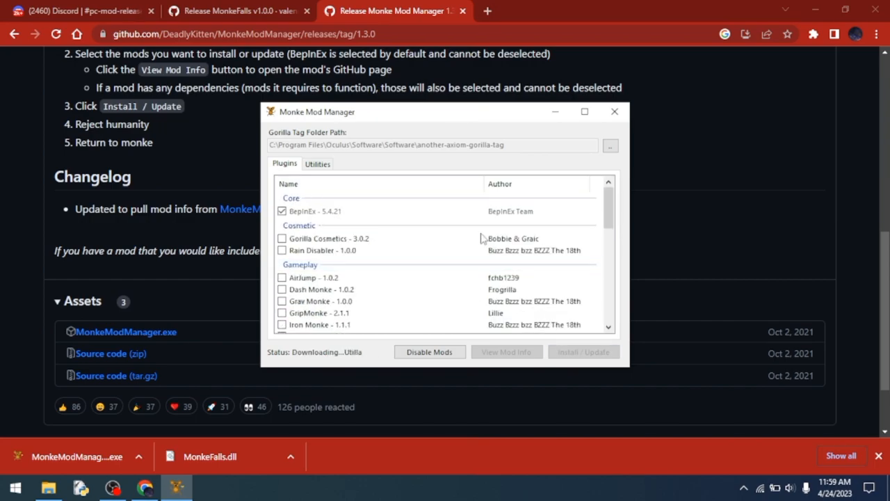
left_click(318, 164)
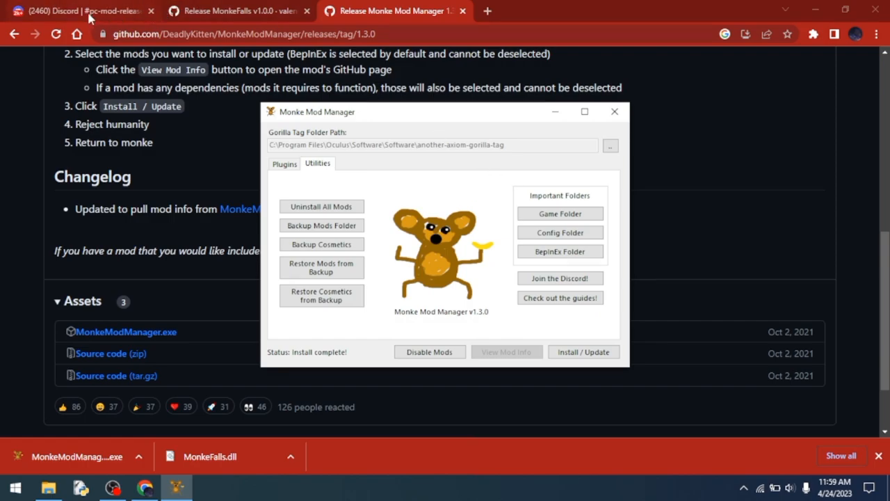
left_click(80, 11)
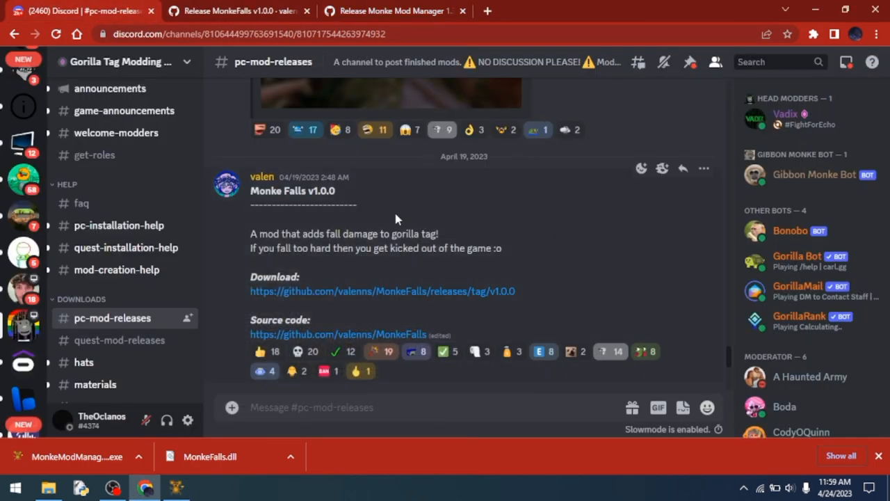
Scroll #pc-mod-releases to the Monke Falls v1.0.0 release and get MonkeFalls.dll.
scroll("down", 3)
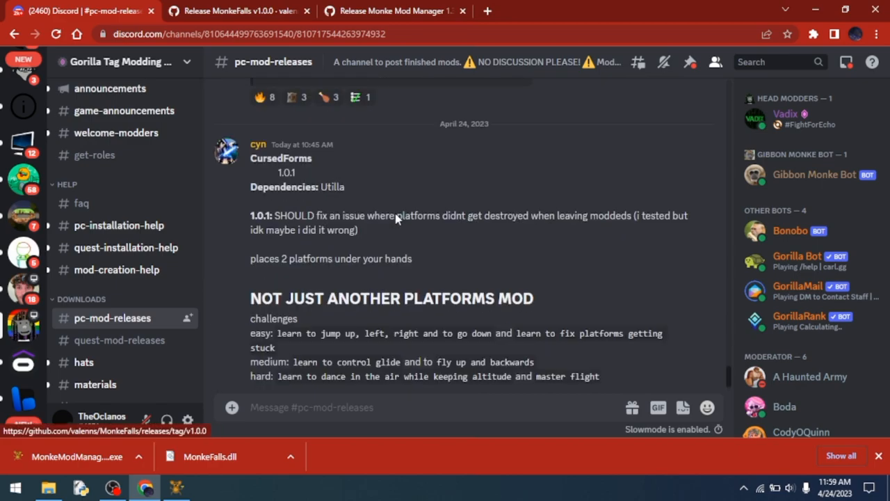
scroll("down", 3)
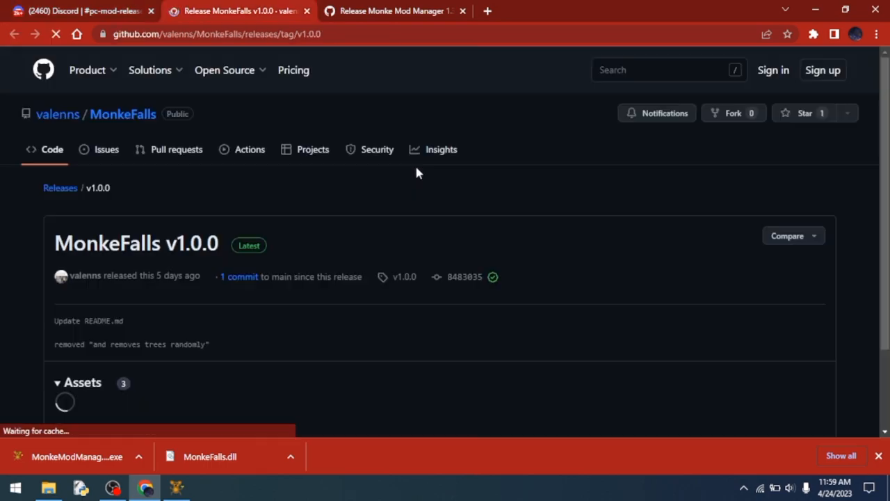
scroll("down", 3)
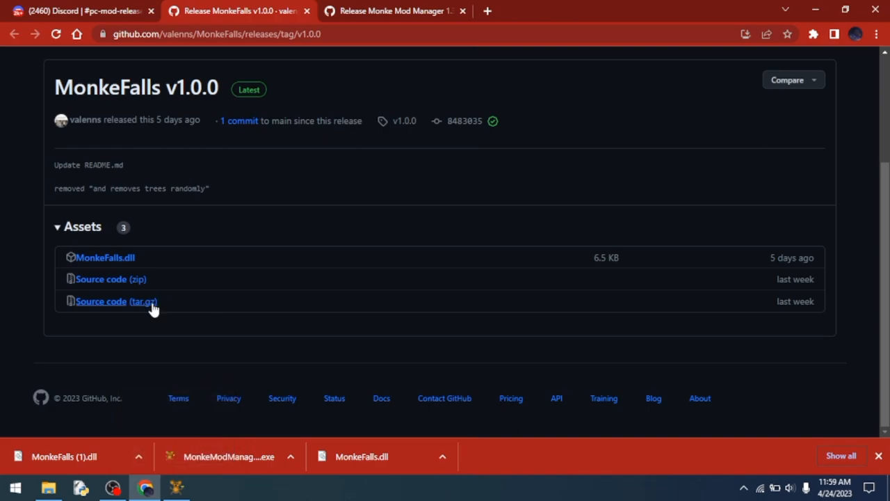
left_click(48, 487)
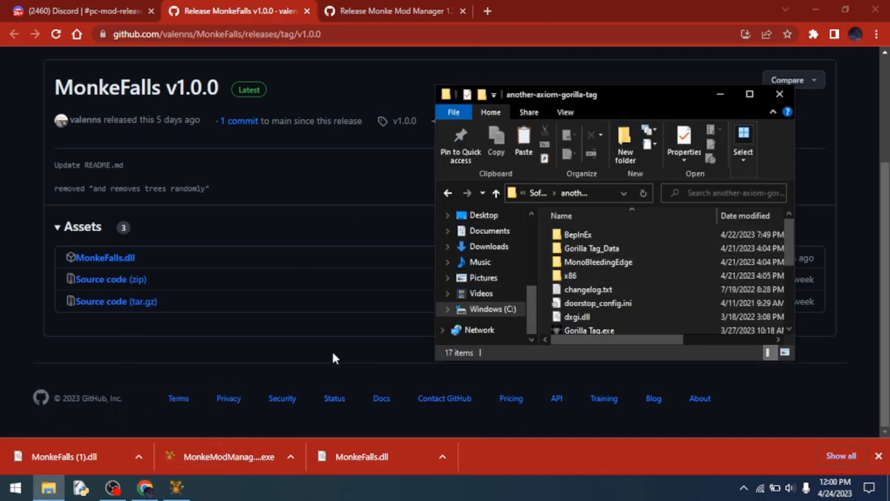
Copy MonkeFalls (1).dll from Downloads and paste it into another-axiom-gorilla-tag\BepInEx\plugins.
left_click(176, 487)
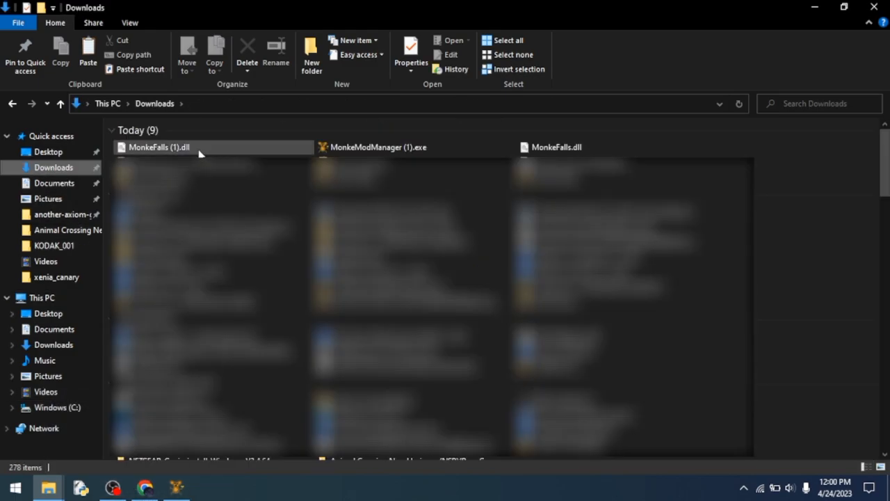
right_click(158, 147)
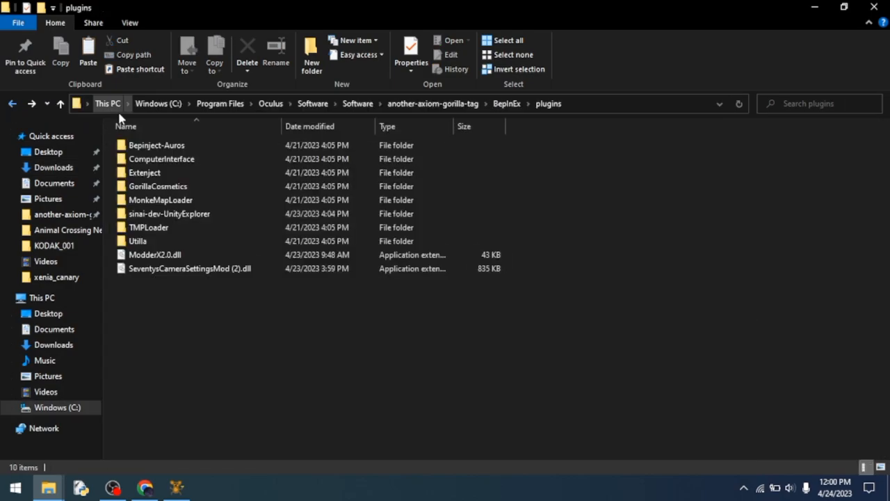
right_click(348, 312)
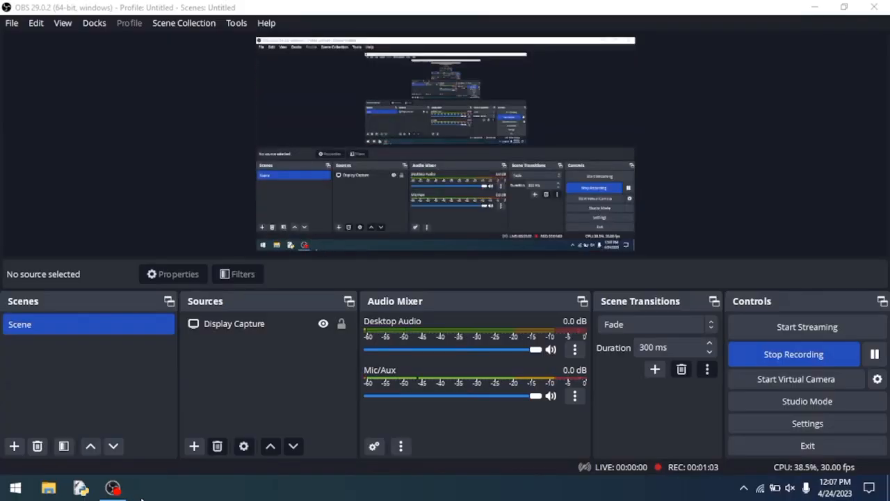
mouse_move(706, 395)
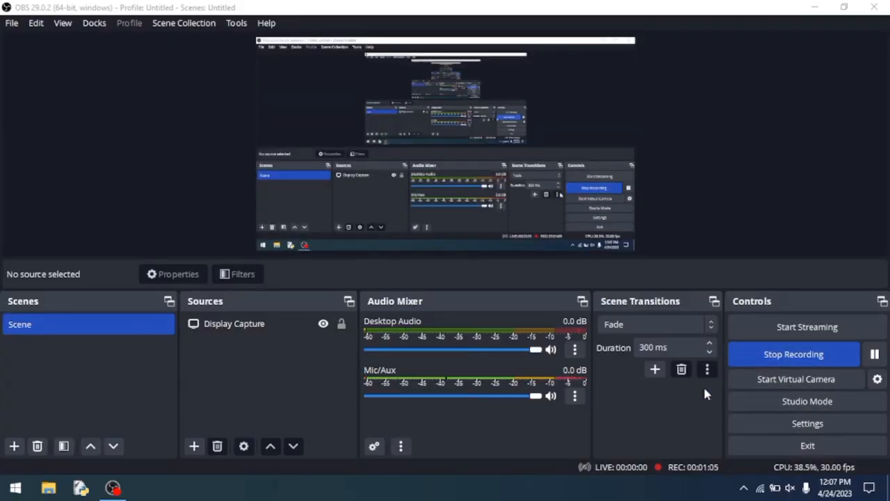